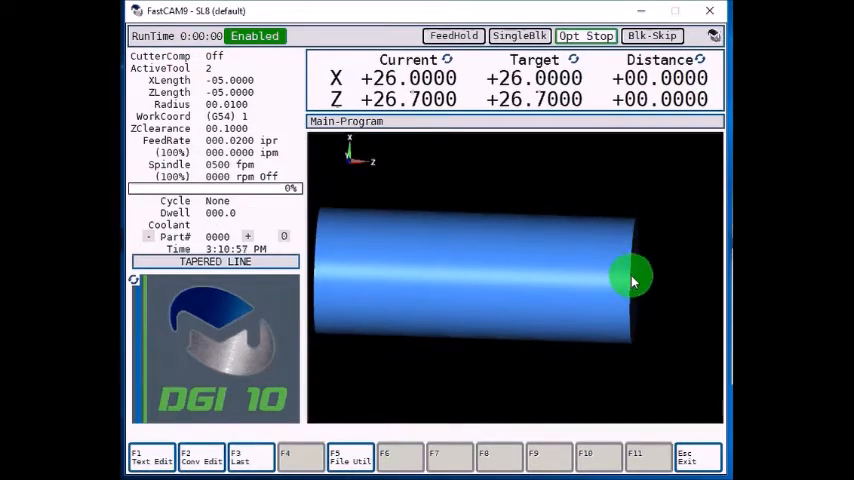
pyautogui.moveTo(704, 280)
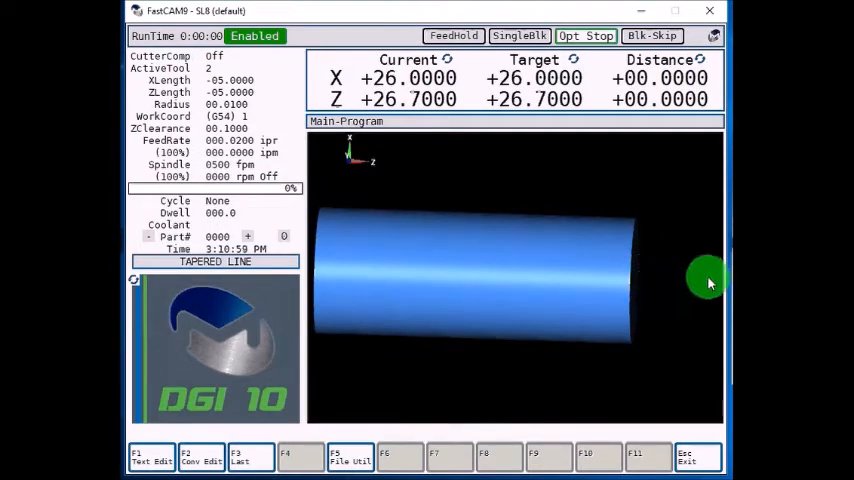
pyautogui.moveTo(630, 280)
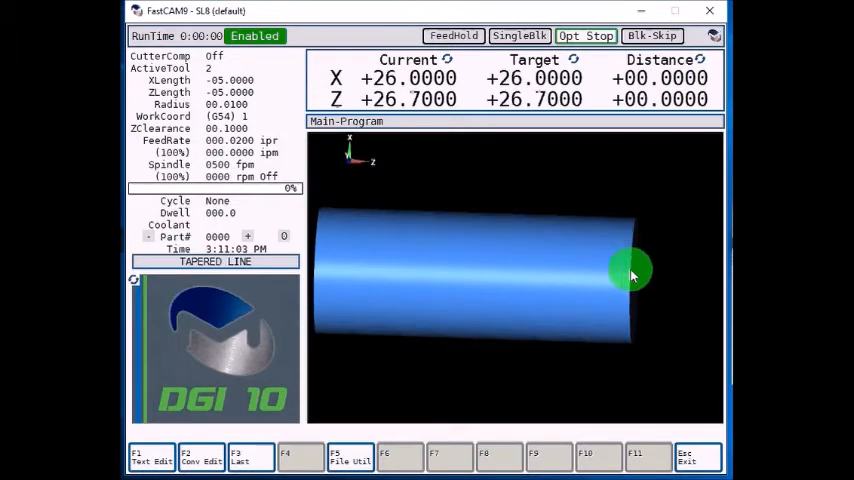
pyautogui.moveTo(420, 270)
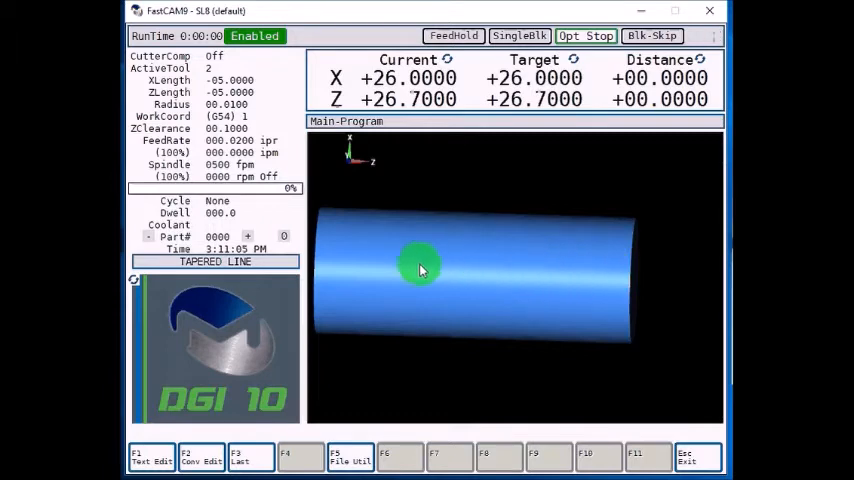
pyautogui.moveTo(636, 276)
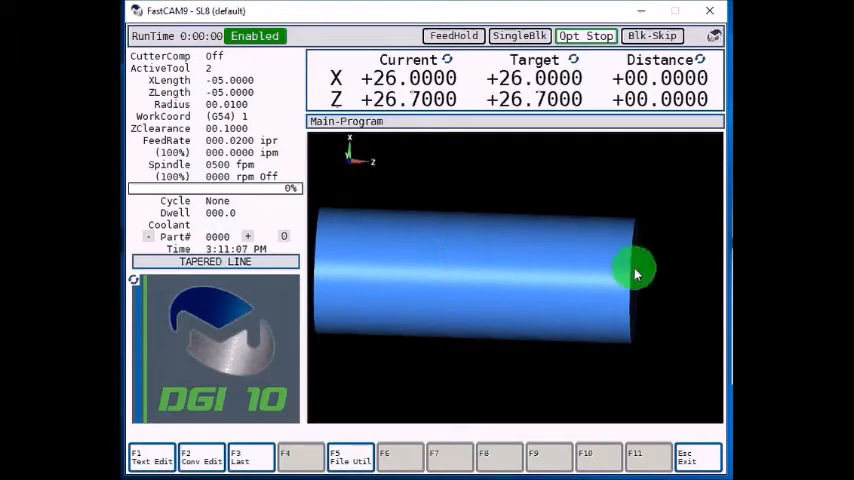
pyautogui.moveTo(630, 276)
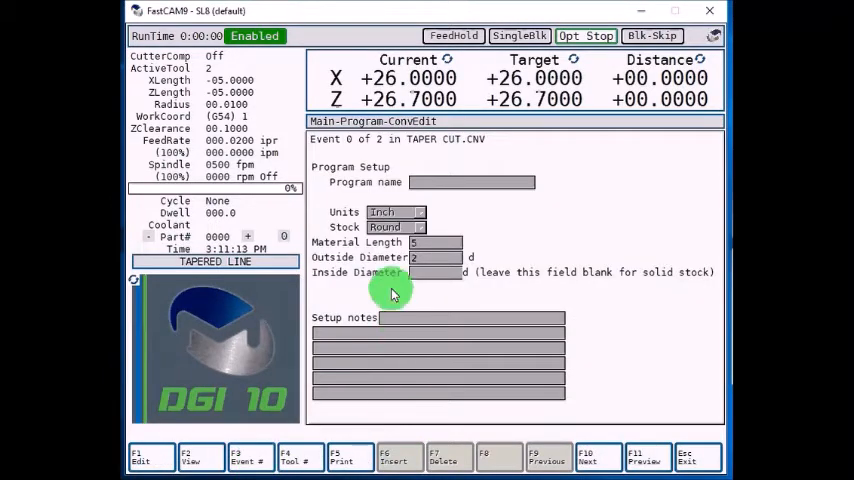
pyautogui.moveTo(556, 348)
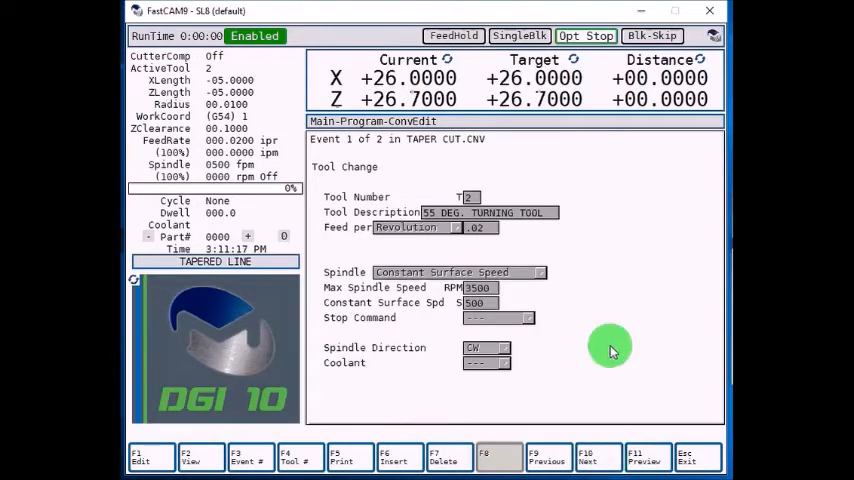
pyautogui.moveTo(504, 196)
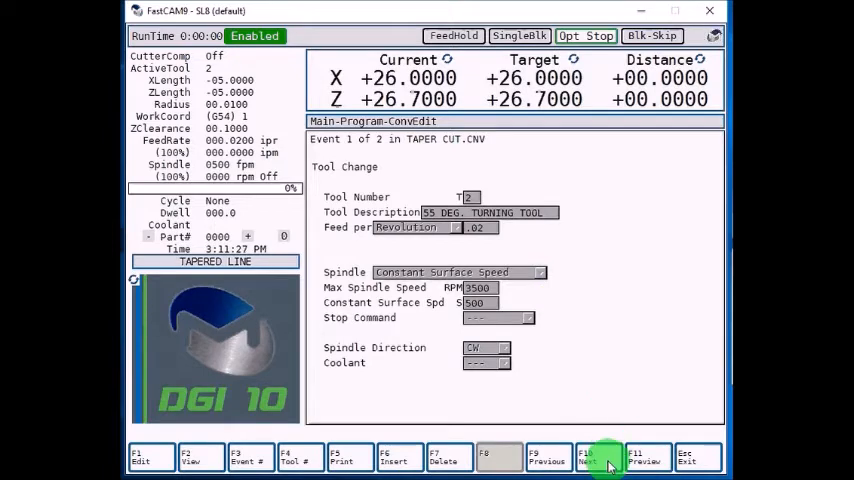
# - Insert a Rough Turning Setup with X rough stock .025, Z rough stock .015, first X depth 1.9 and cut increment .125
pyautogui.click(598, 456)
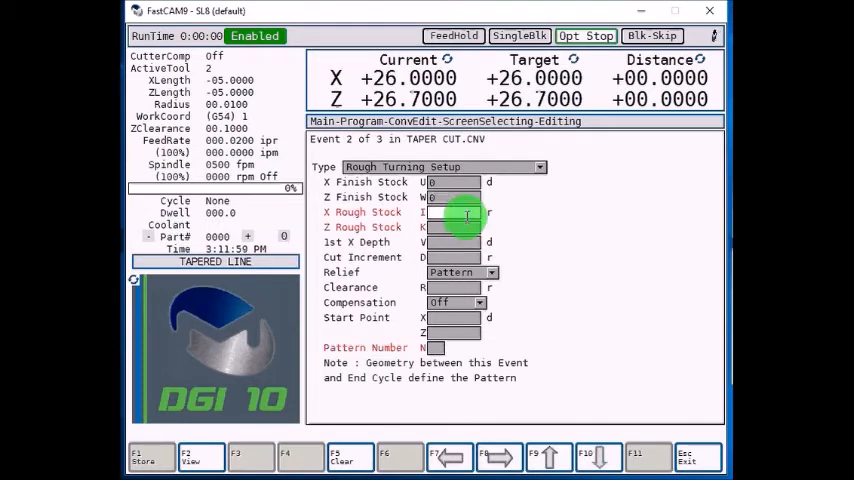
pyautogui.write('.025')
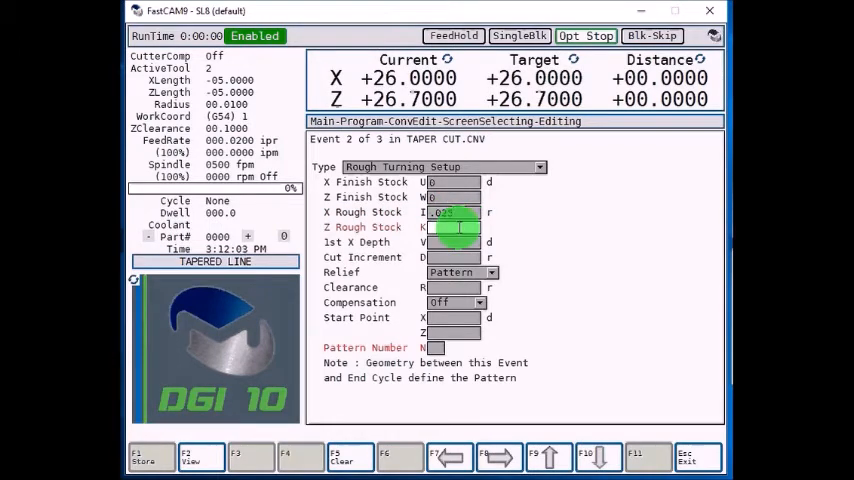
pyautogui.write('.015')
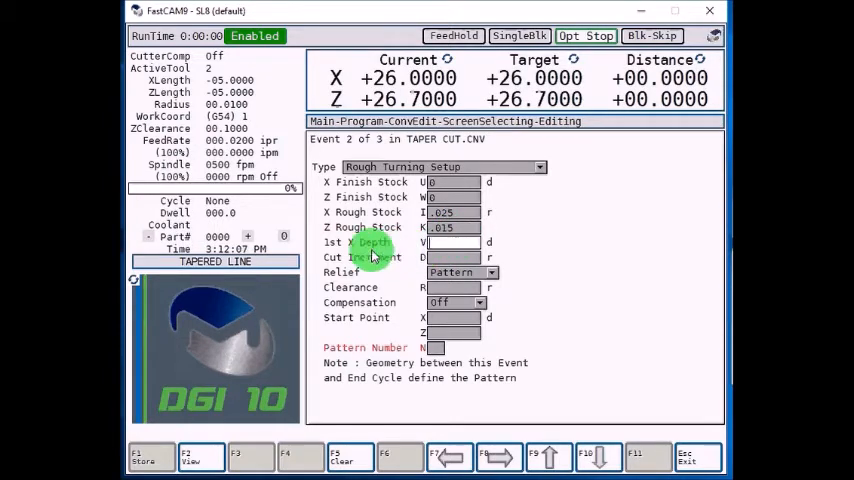
pyautogui.click(456, 242)
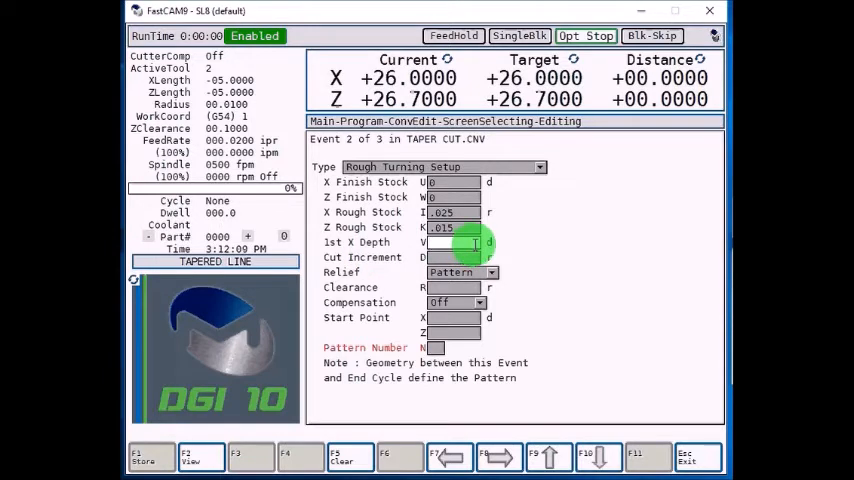
pyautogui.write('1.95')
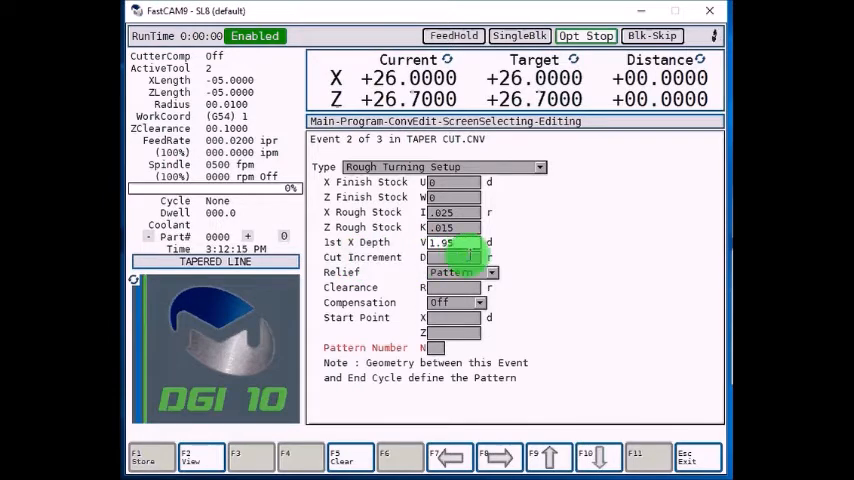
pyautogui.write('.12')
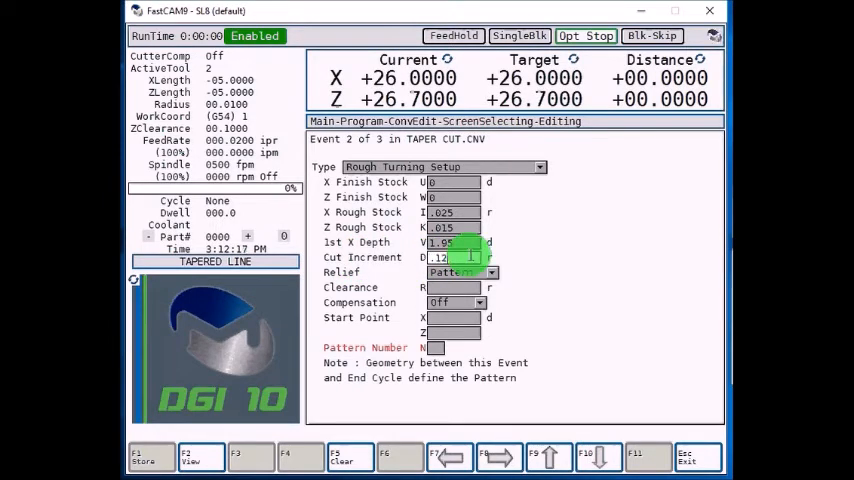
pyautogui.write('5')
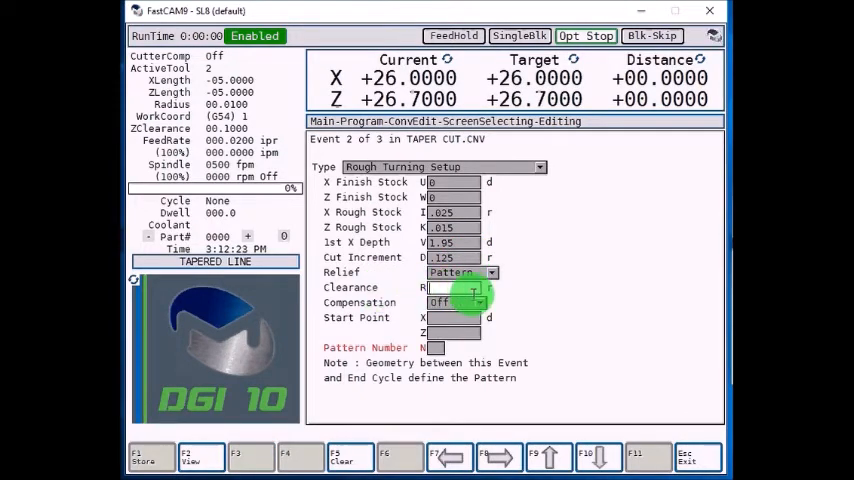
# - Set clearance .1, Right compensation and start point X 2.5, then move on to the pattern number
pyautogui.write('.1')
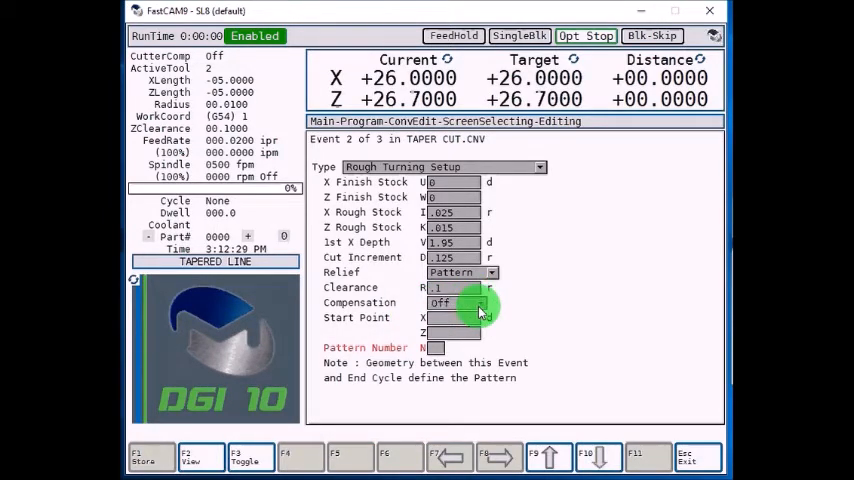
pyautogui.click(478, 302)
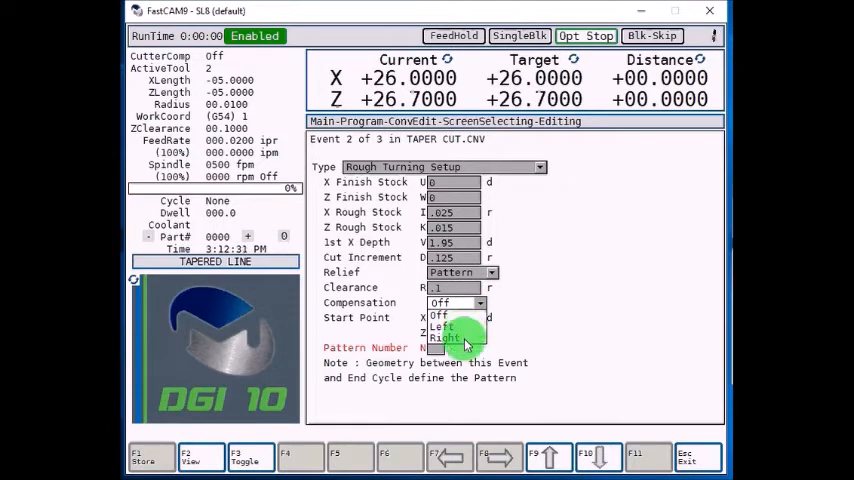
pyautogui.click(444, 336)
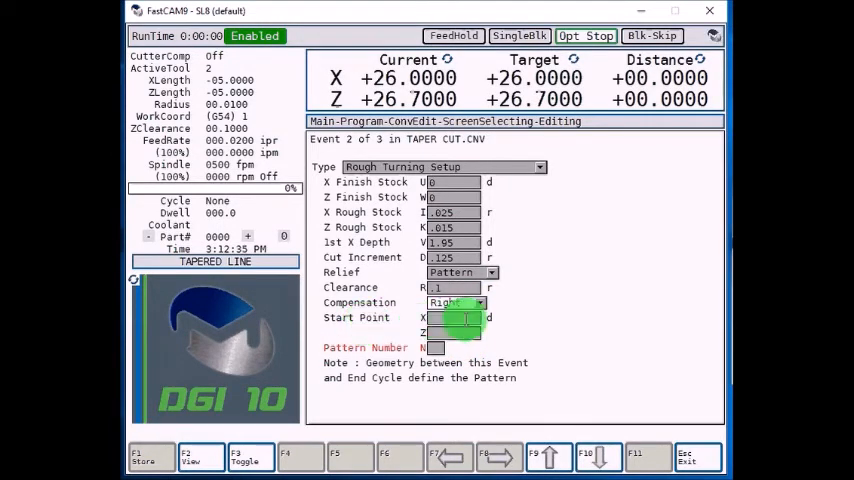
pyautogui.click(456, 316)
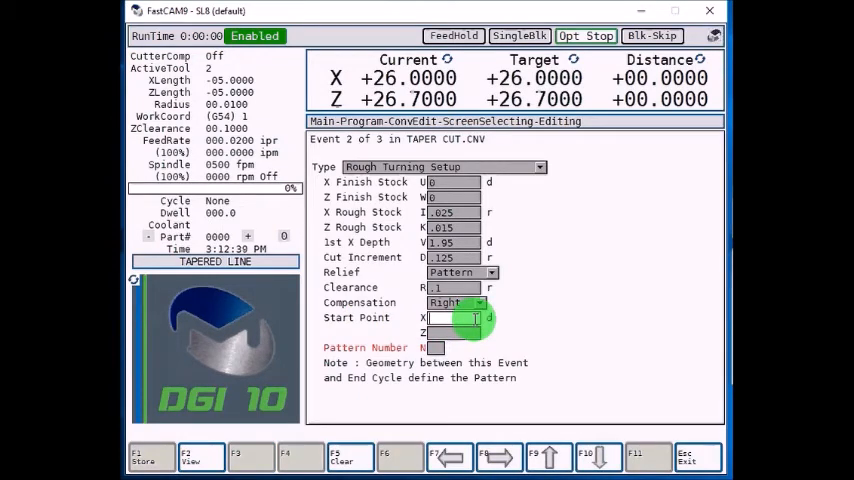
pyautogui.write('2.5')
pyautogui.click(454, 332)
pyautogui.write('.1')
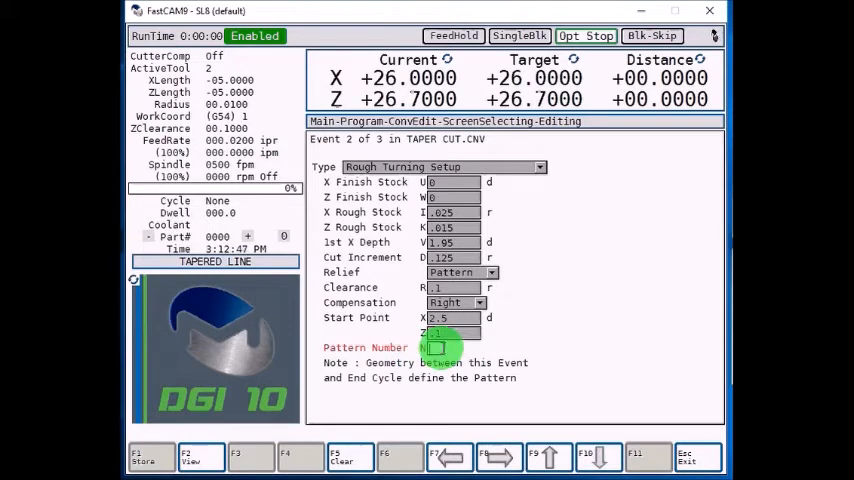
pyautogui.click(450, 196)
pyautogui.write('1')
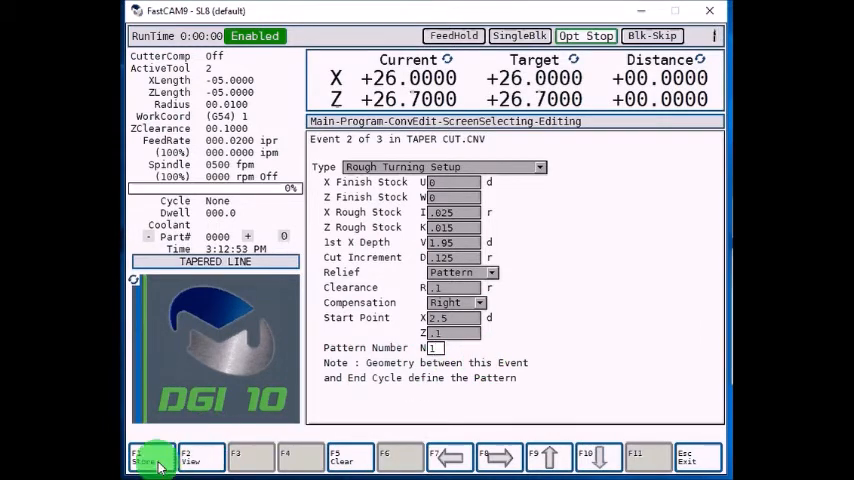
# - Insert a Line event into TAPER CUT.CNV from the geometry choices with a value of 1.0
pyautogui.click(152, 456)
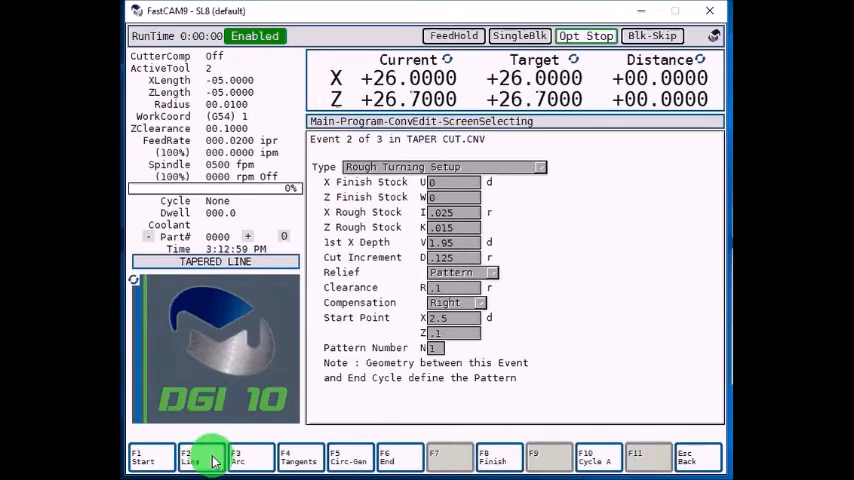
pyautogui.click(190, 456)
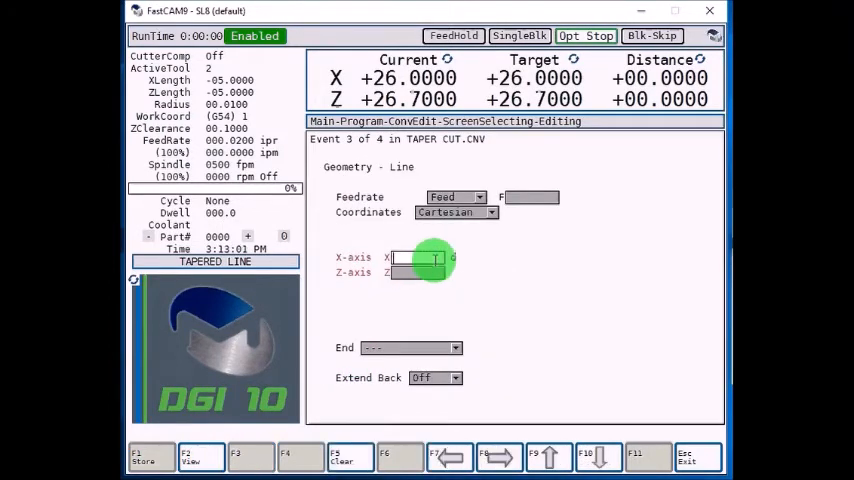
pyautogui.write('1.0')
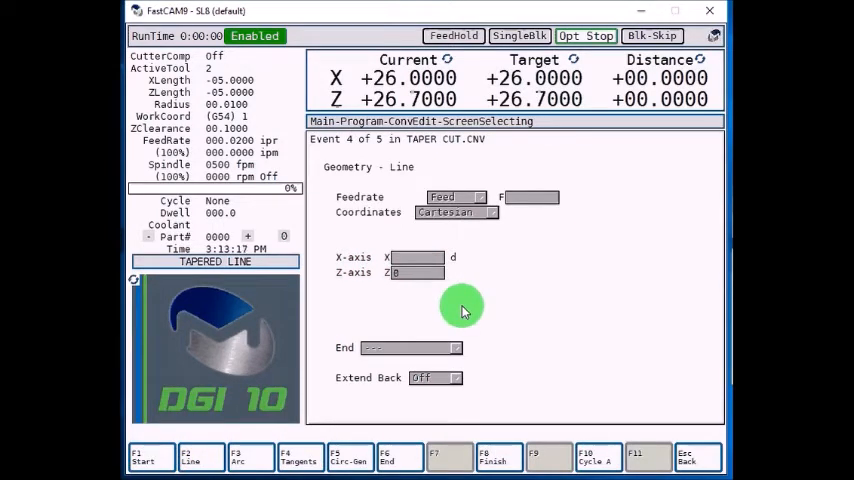
pyautogui.moveTo(390, 328)
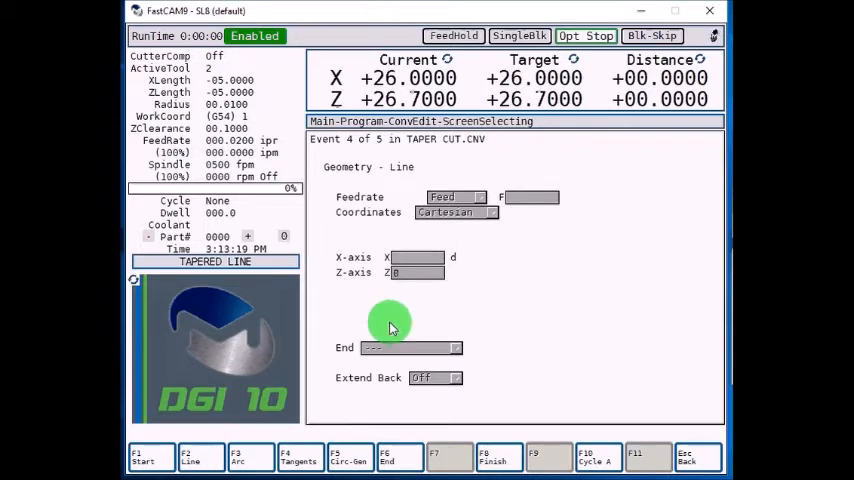
# - Edit a new line event and set it to Polar coordinates with the Angle to X type
pyautogui.click(200, 456)
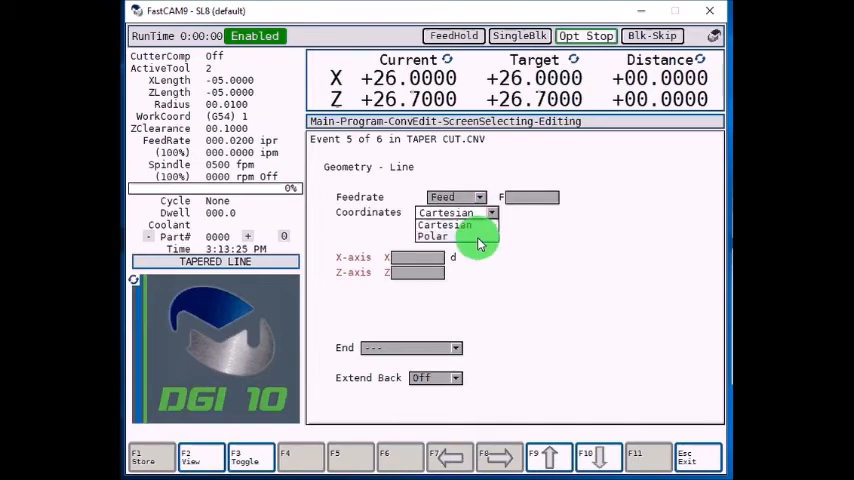
pyautogui.click(432, 236)
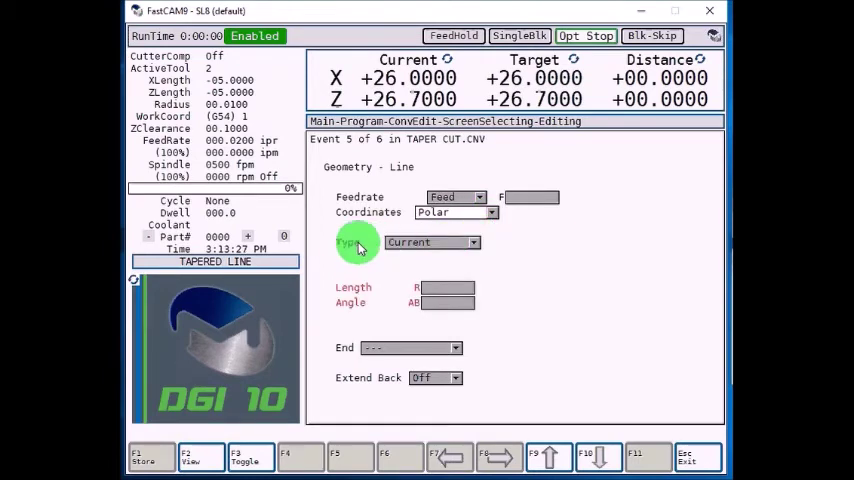
pyautogui.click(456, 242)
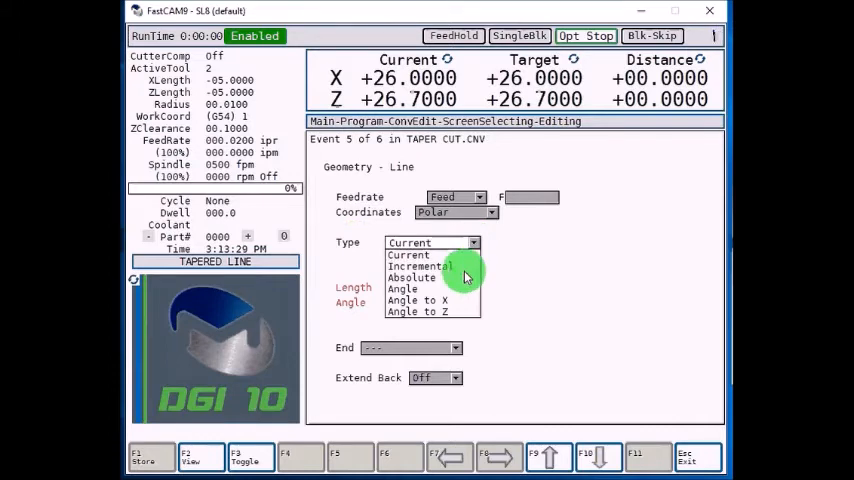
pyautogui.moveTo(430, 300)
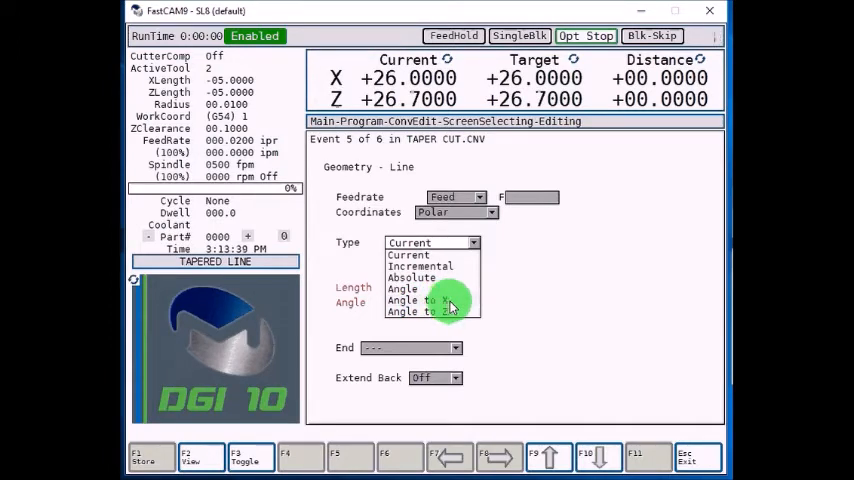
pyautogui.moveTo(442, 310)
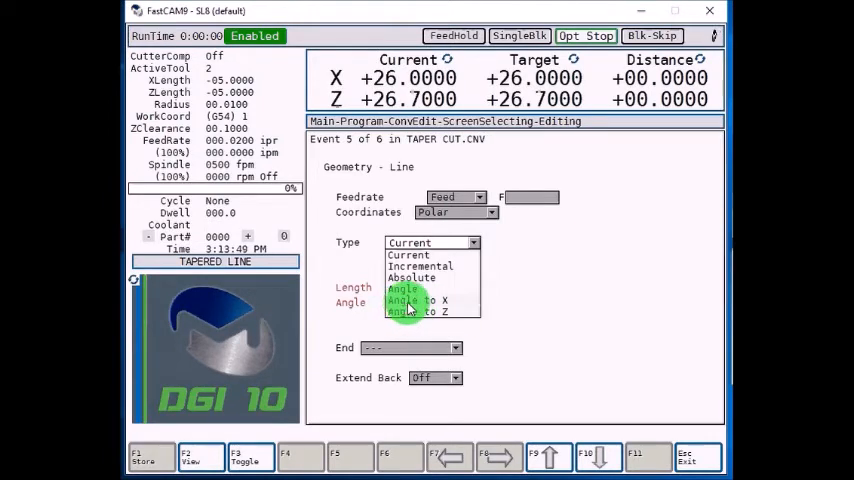
pyautogui.click(416, 300)
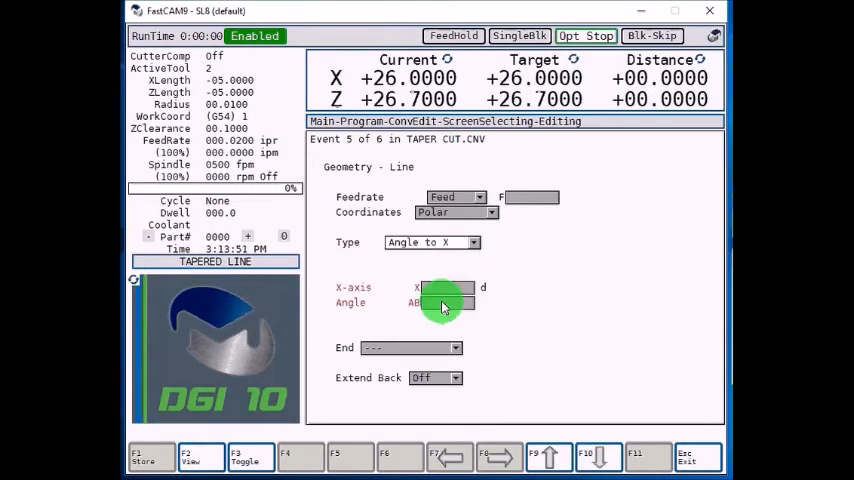
# - Give the angle-to-X line an X value of 1.875 and an angle of 90
pyautogui.click(444, 288)
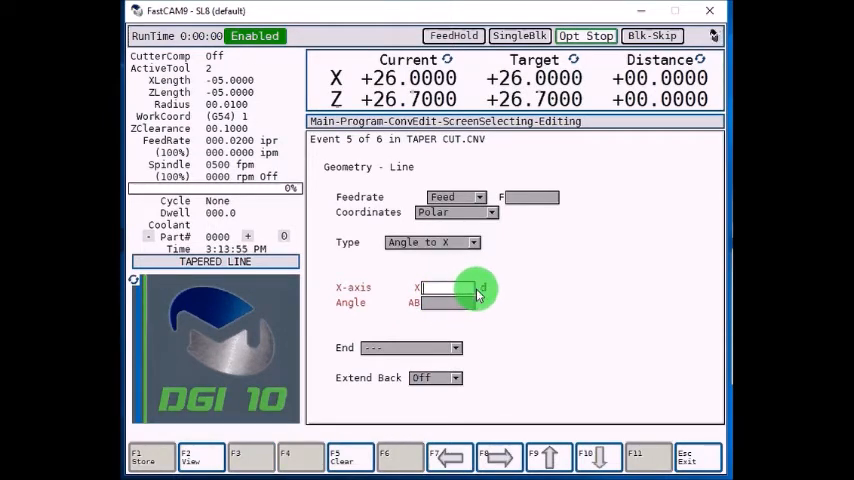
pyautogui.write('1.875')
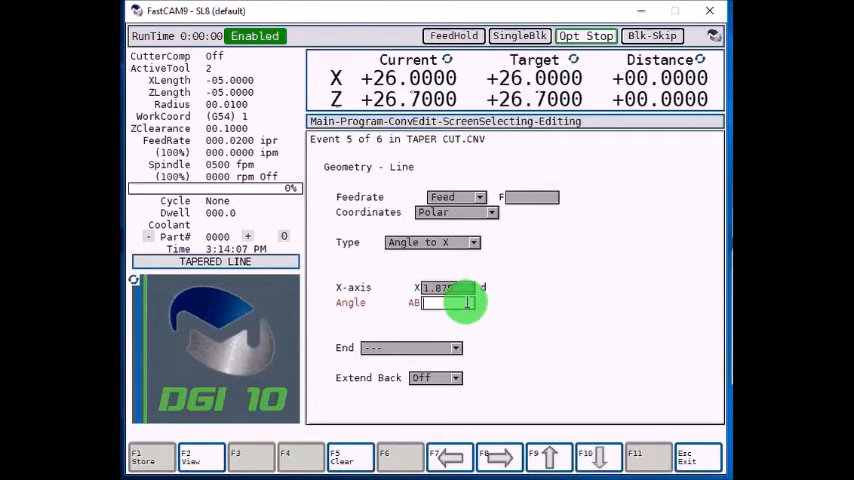
pyautogui.write('90')
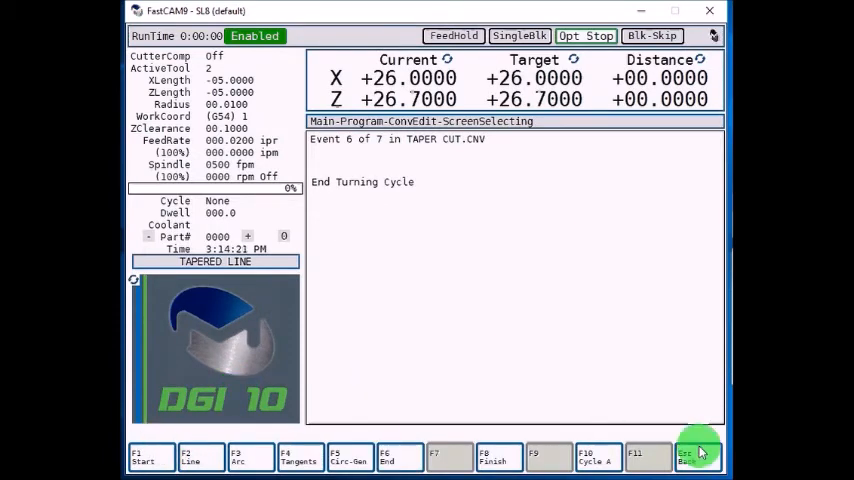
pyautogui.click(684, 456)
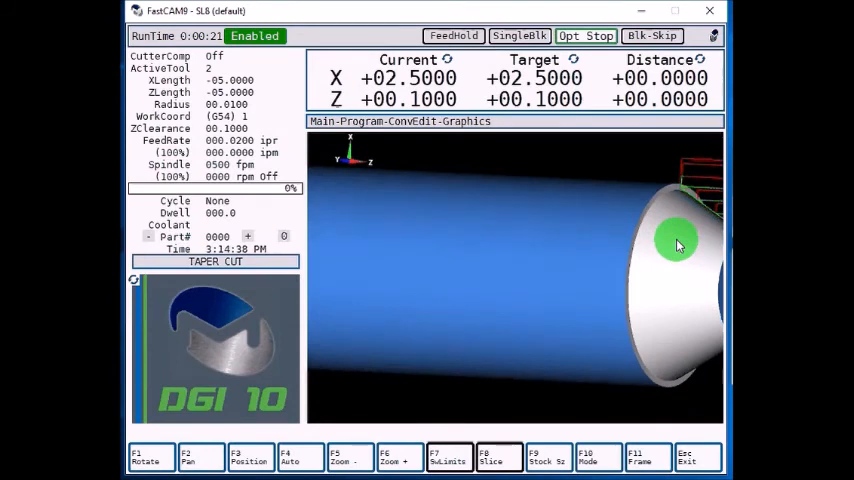
pyautogui.moveTo(678, 236)
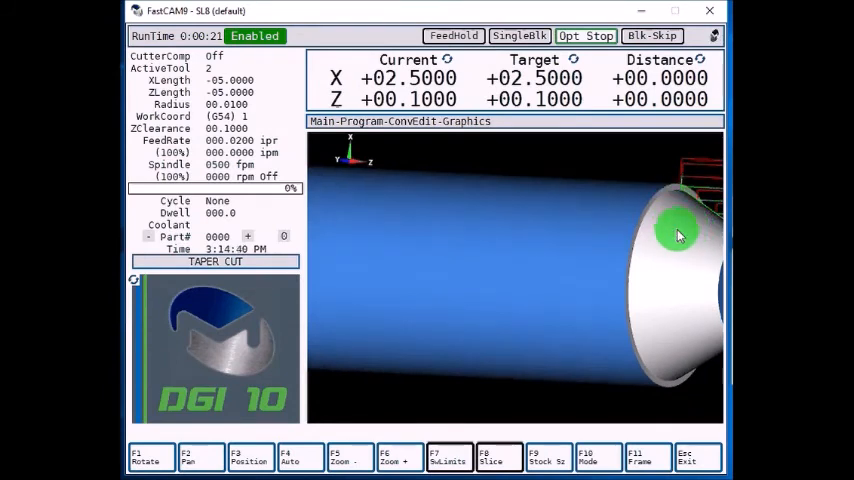
pyautogui.moveTo(680, 236); pyautogui.dragTo(580, 204)
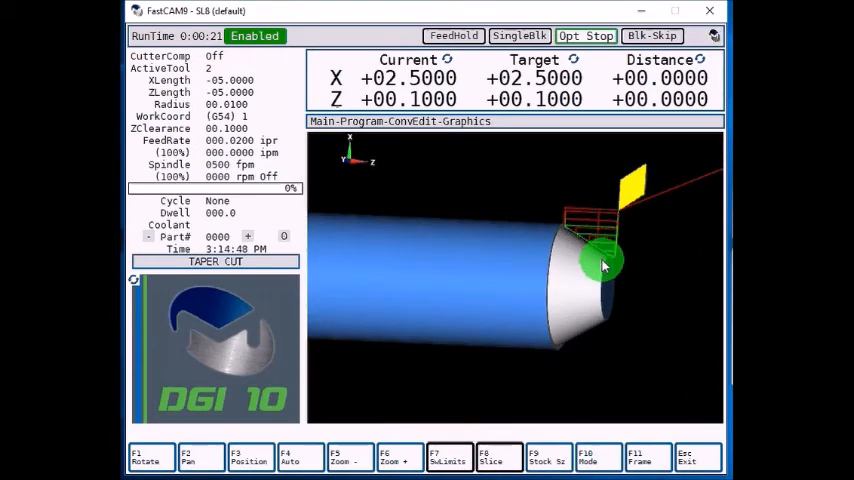
pyautogui.moveTo(516, 250)
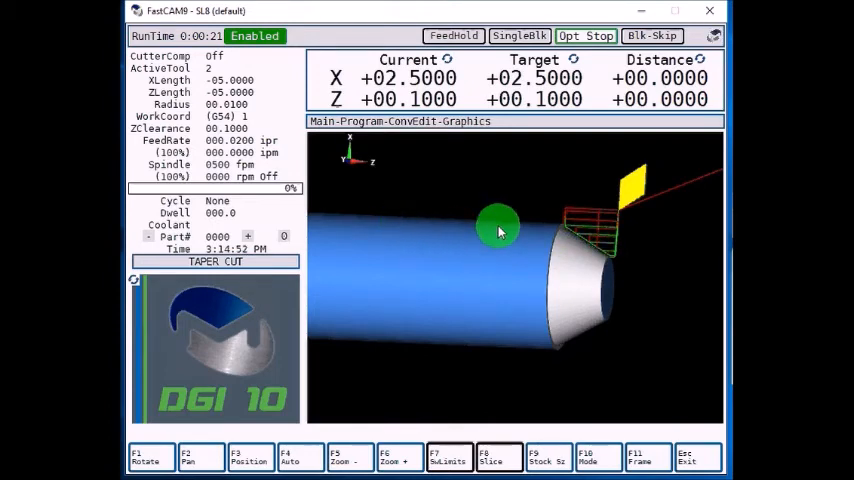
pyautogui.moveTo(424, 228)
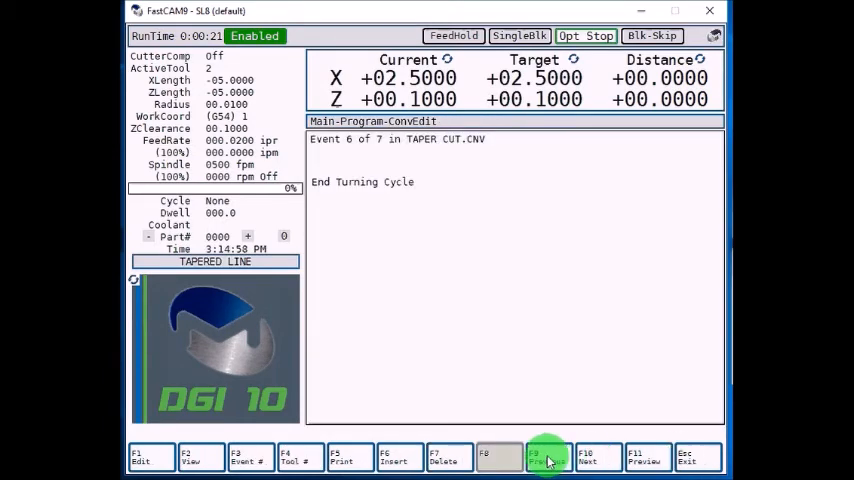
# - Revise the taper line's angle to 70, confirm it, and start the 3D graphics preview
pyautogui.click(548, 456)
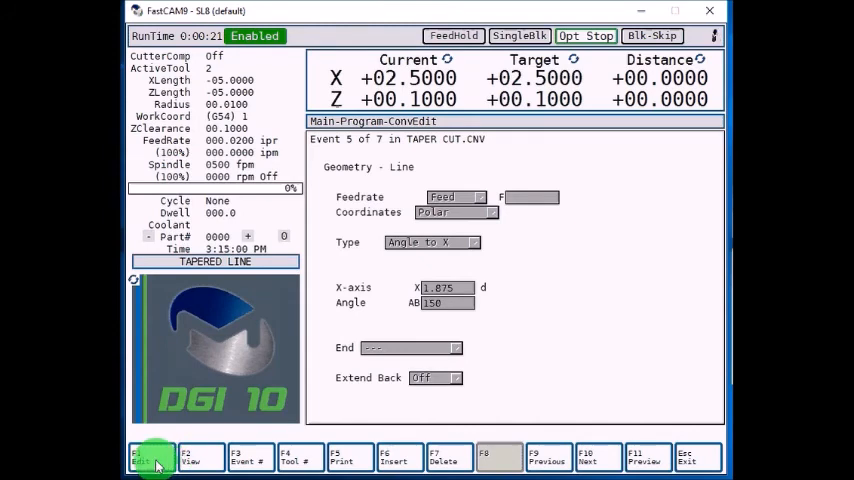
pyautogui.moveTo(202, 438)
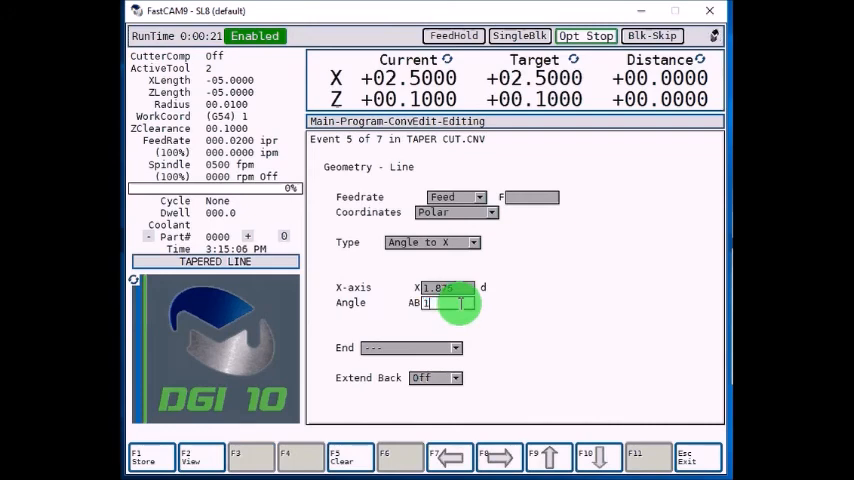
pyautogui.write('70')
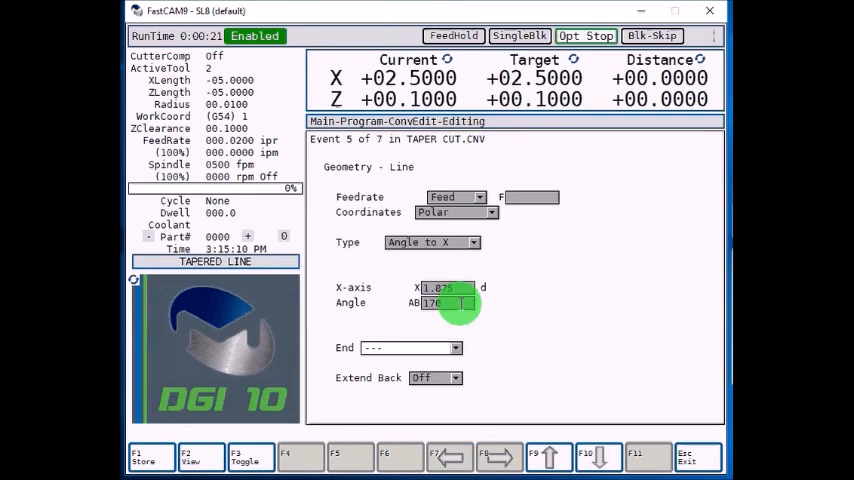
pyautogui.click(150, 456)
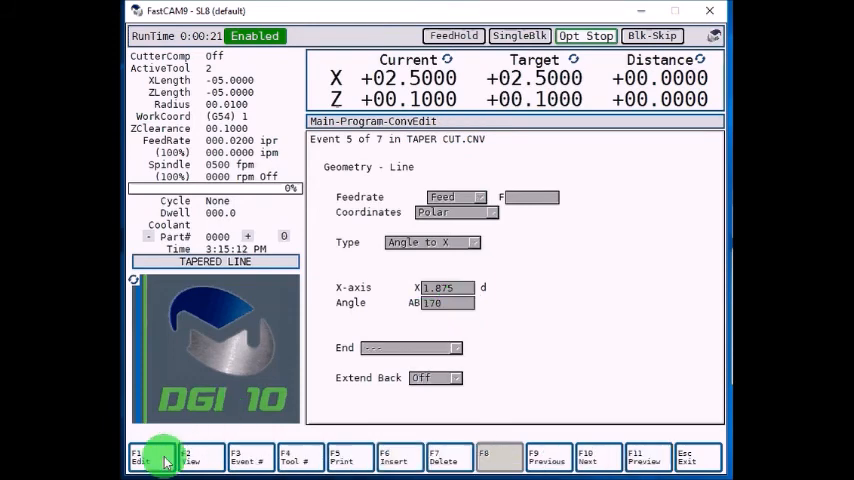
pyautogui.click(644, 456)
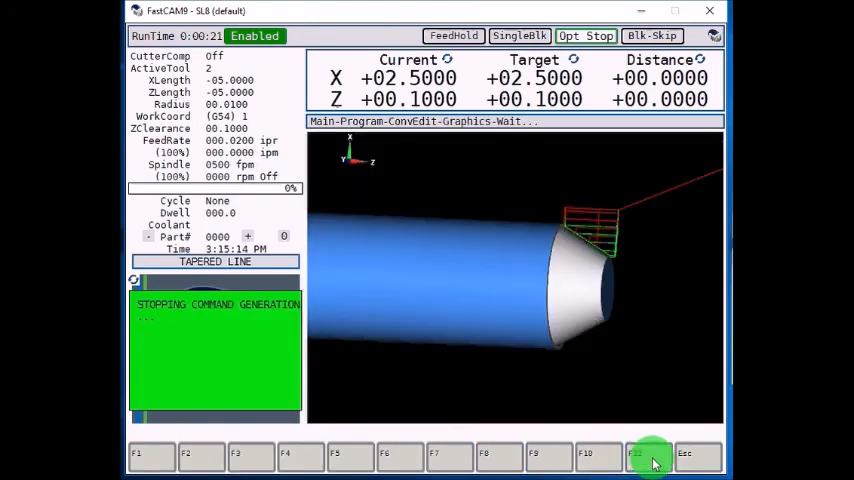
# - Rotate the regenerated 3D TAPER CUT part to inspect its conical tapered end
pyautogui.click(648, 456)
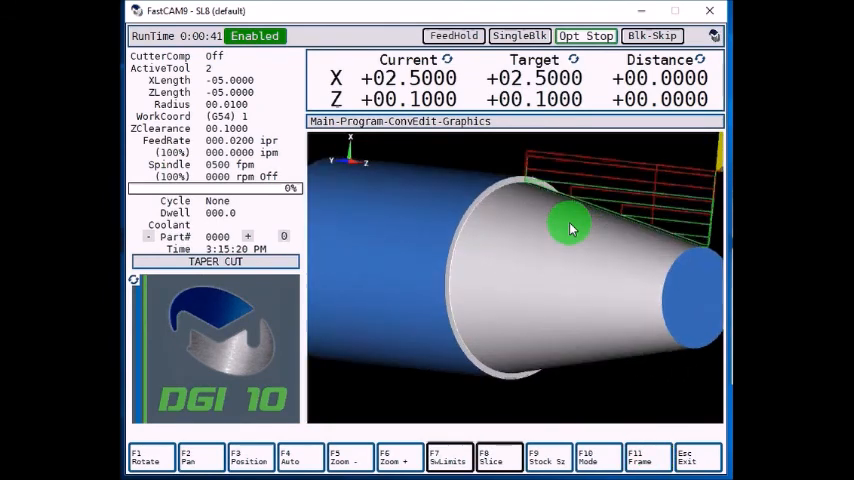
pyautogui.moveTo(570, 224); pyautogui.dragTo(510, 168)
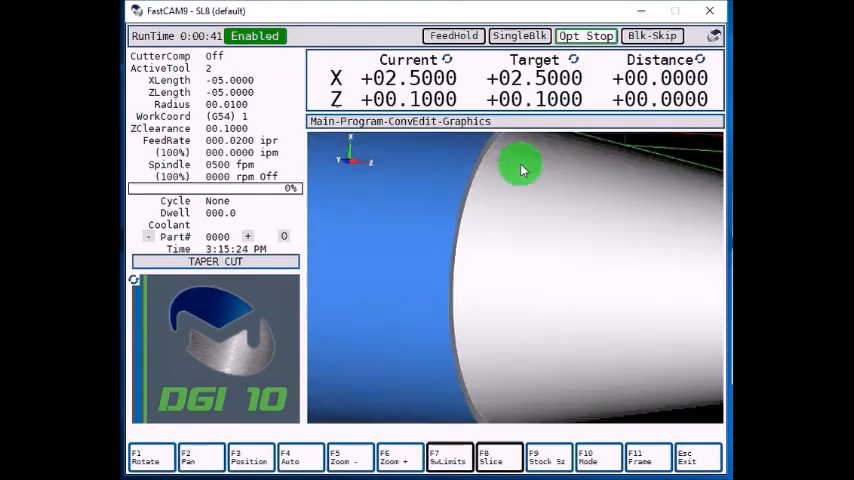
pyautogui.moveTo(520, 168); pyautogui.dragTo(660, 270)
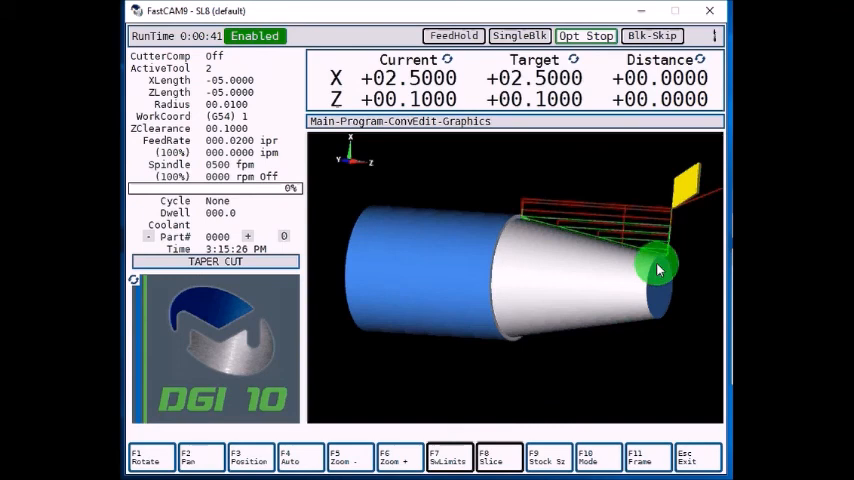